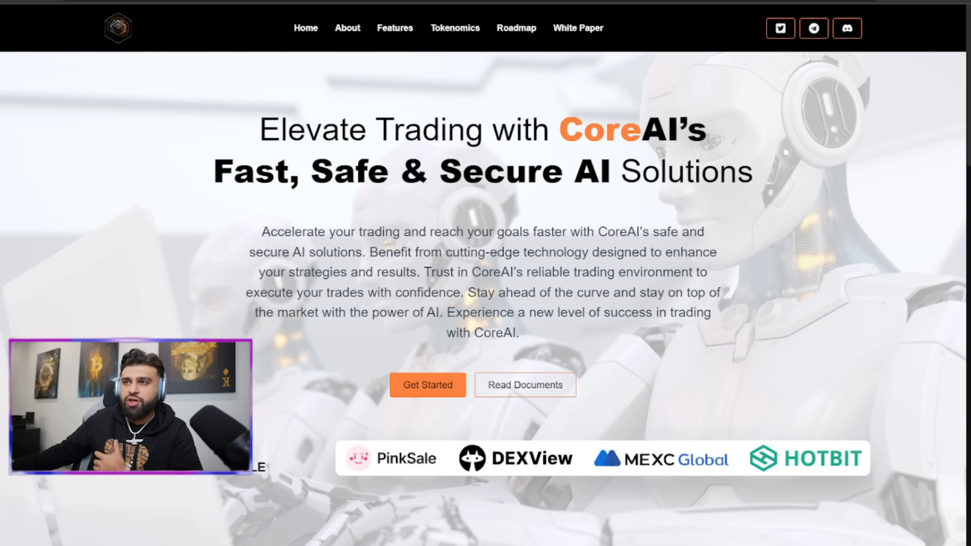
Load the whitepaper PDF from the White Paper nav link and scroll past its cover to the introduction
scroll("down", 3)
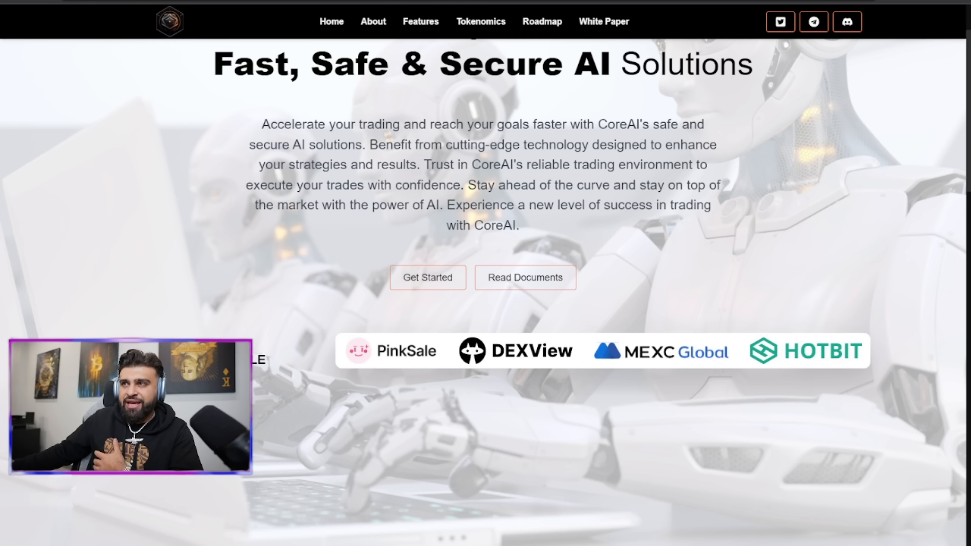
mouse_move(404, 318)
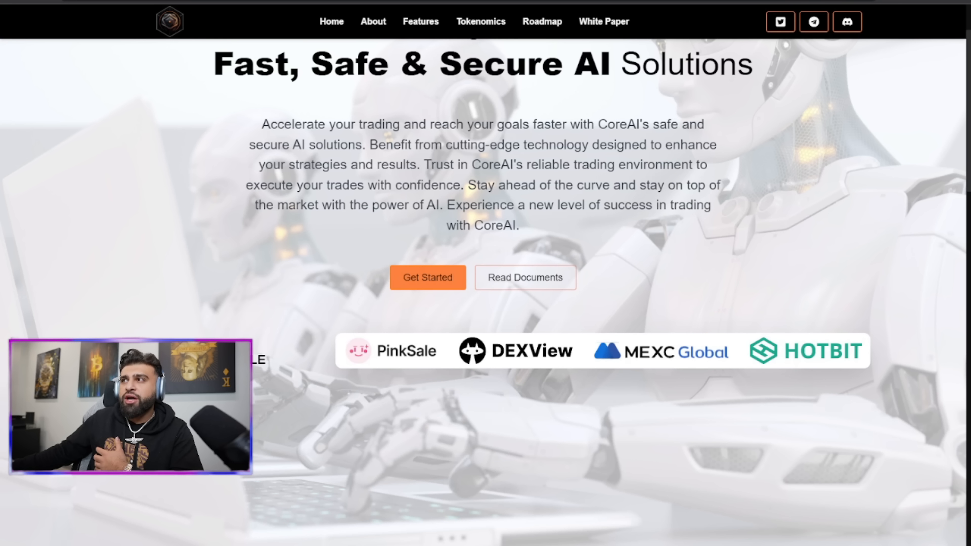
left_click(603, 22)
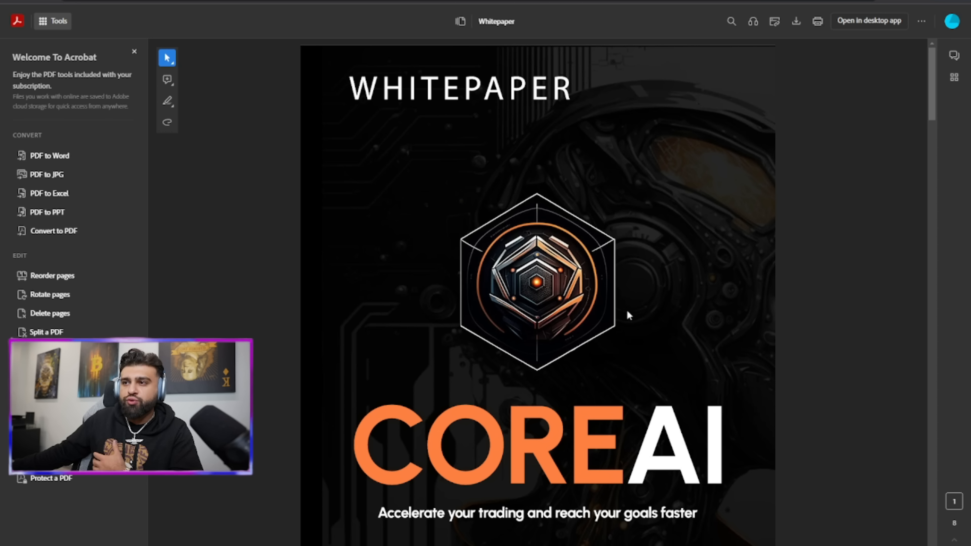
scroll("down", 3)
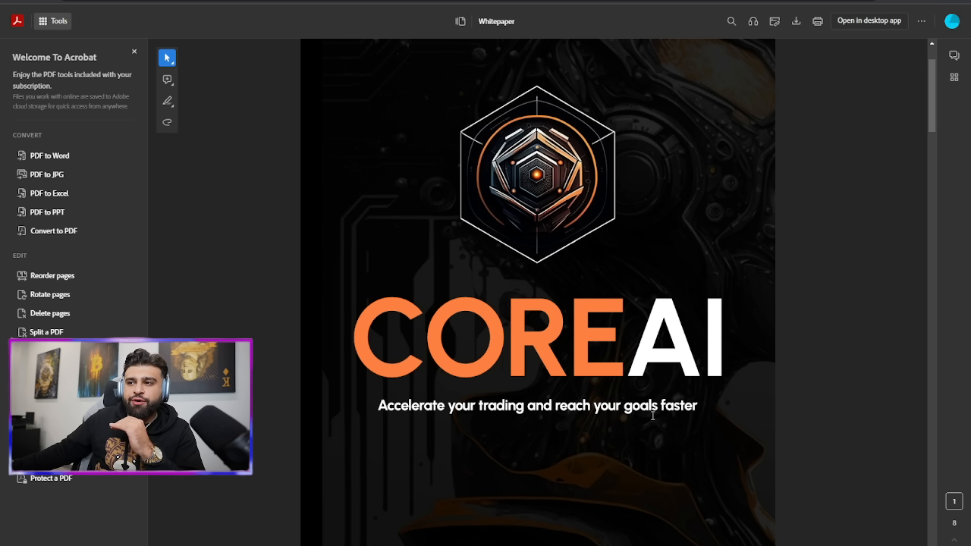
scroll("down", 3)
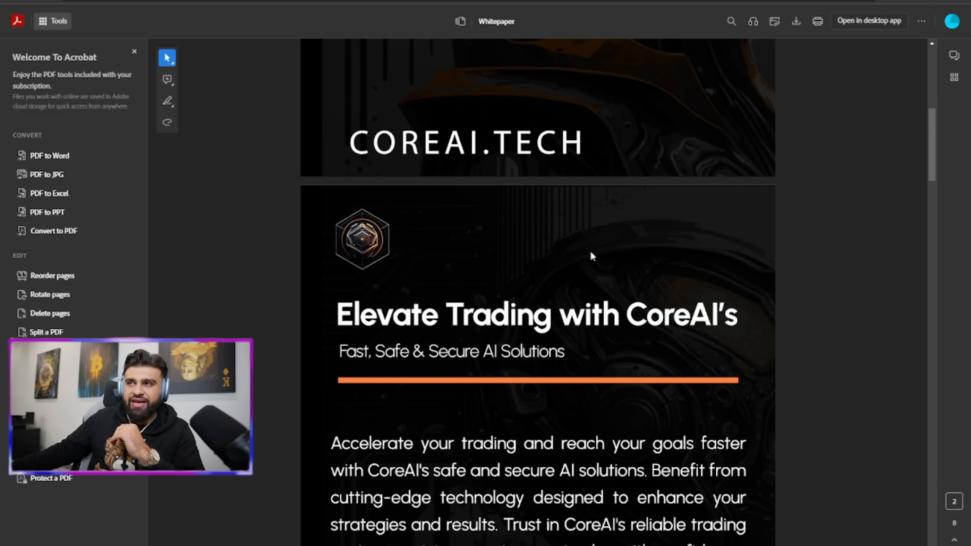
scroll("down", 3)
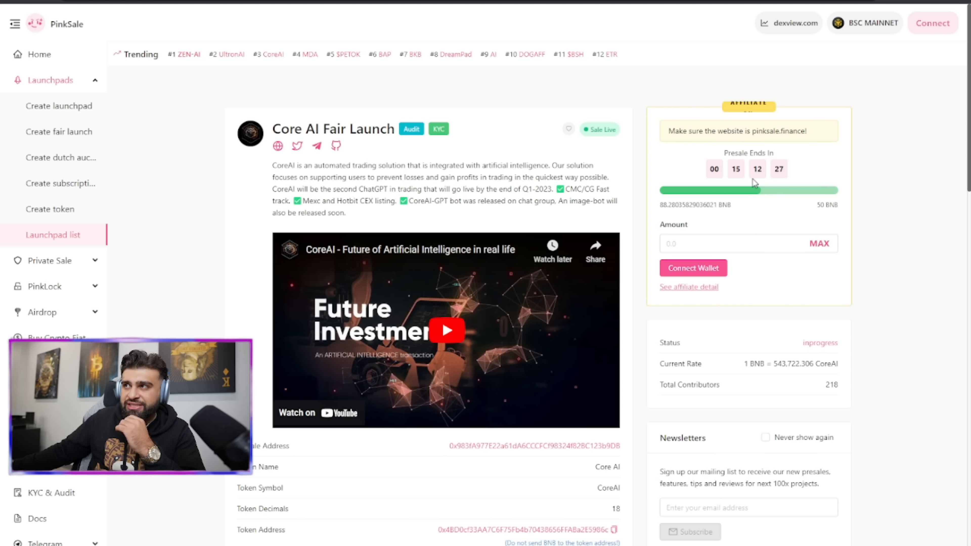
mouse_move(771, 229)
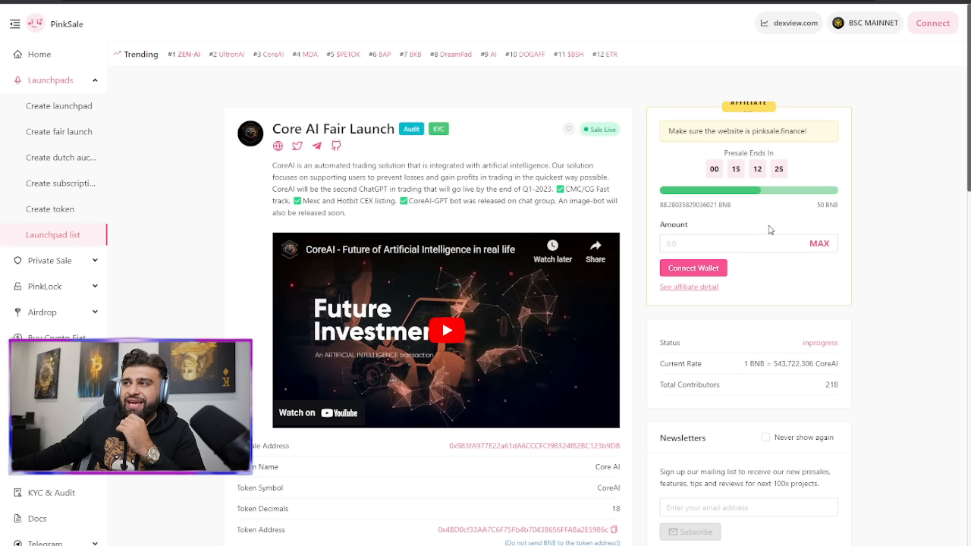
mouse_move(823, 224)
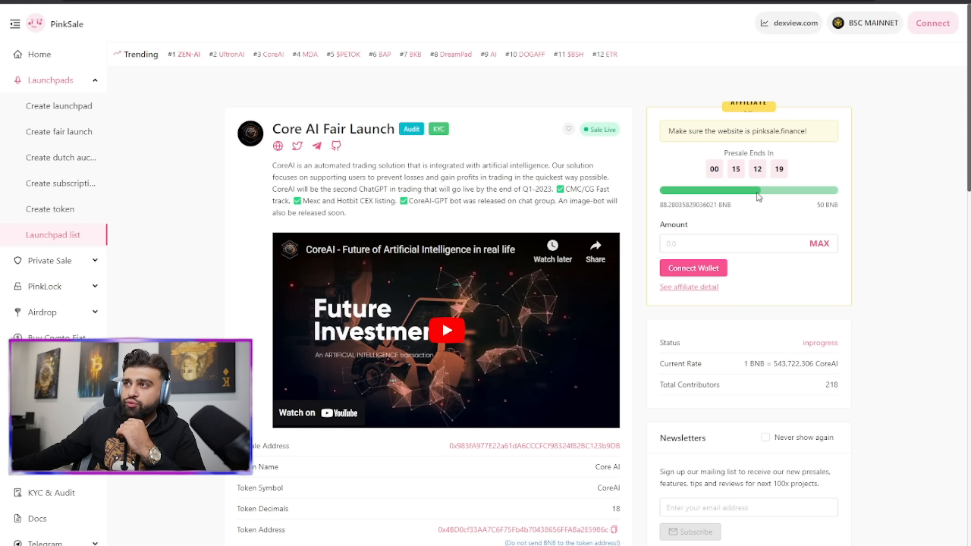
mouse_move(722, 222)
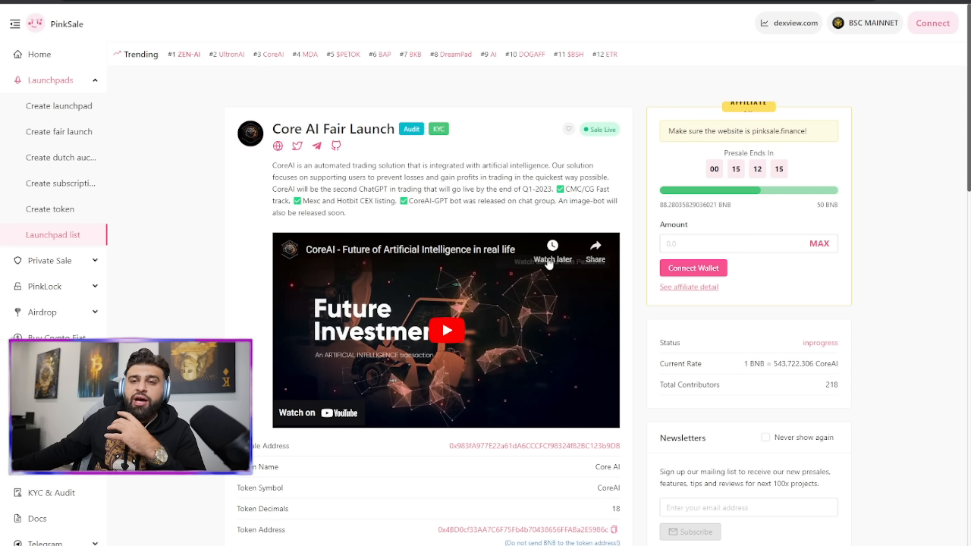
mouse_move(567, 288)
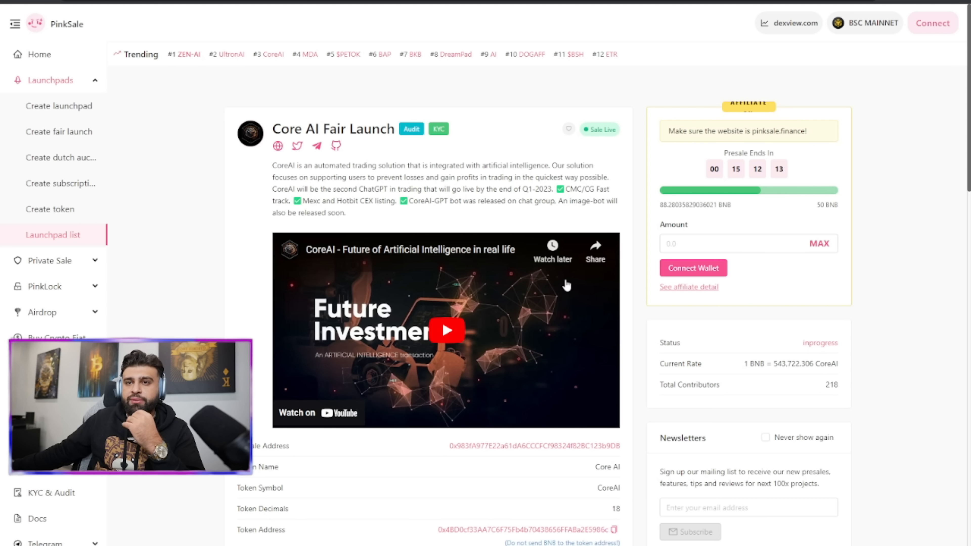
mouse_move(583, 316)
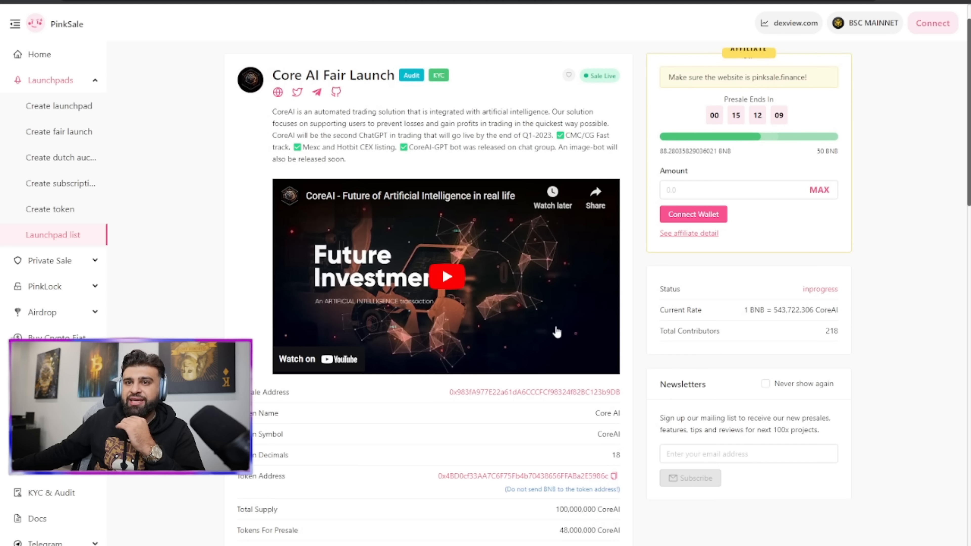
Scroll the Core AI Fair Launch listing through its token figures and Affiliate Program section
scroll("down", 3)
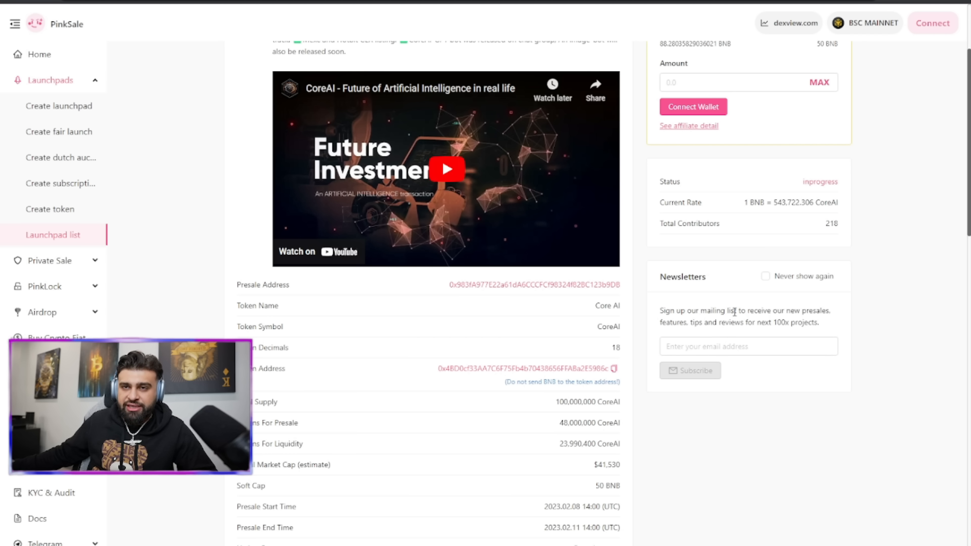
mouse_move(374, 331)
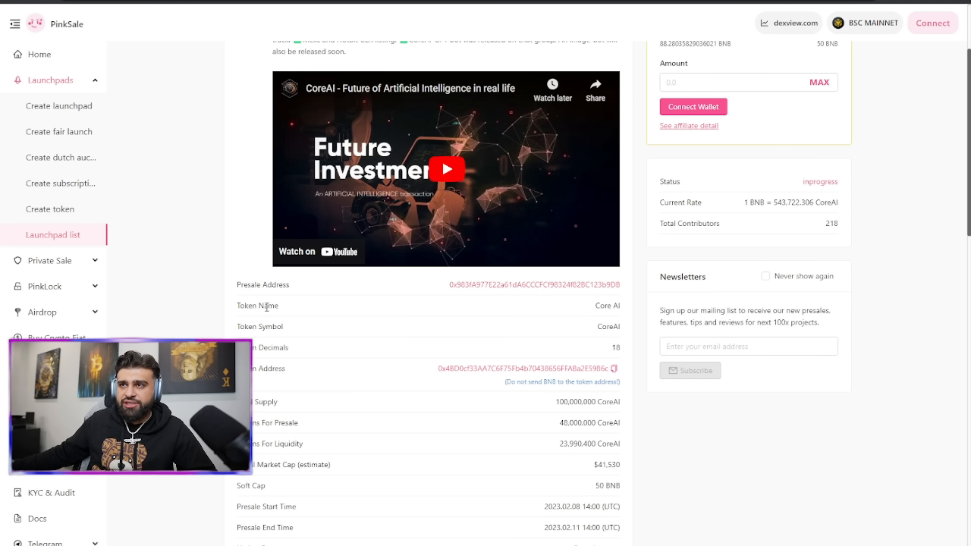
scroll("down", 3)
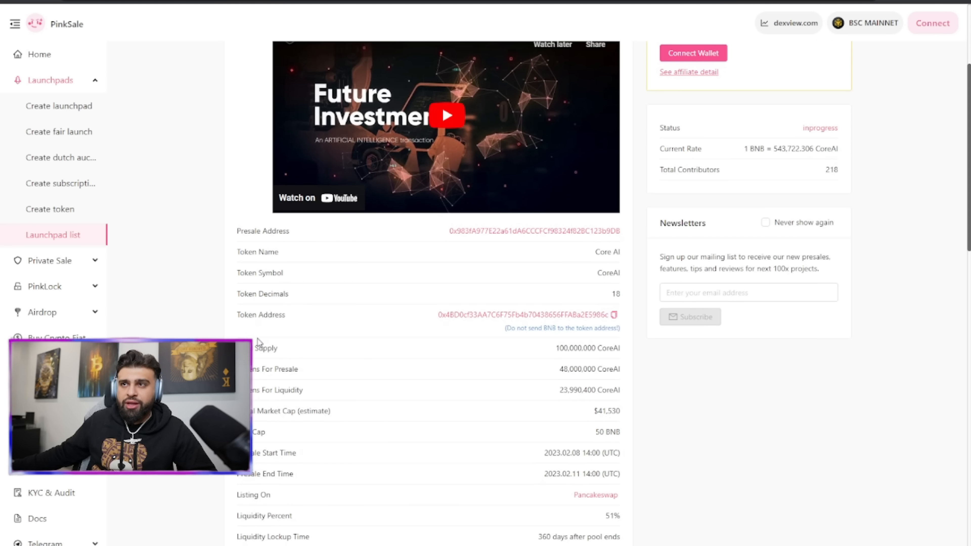
scroll("down", 3)
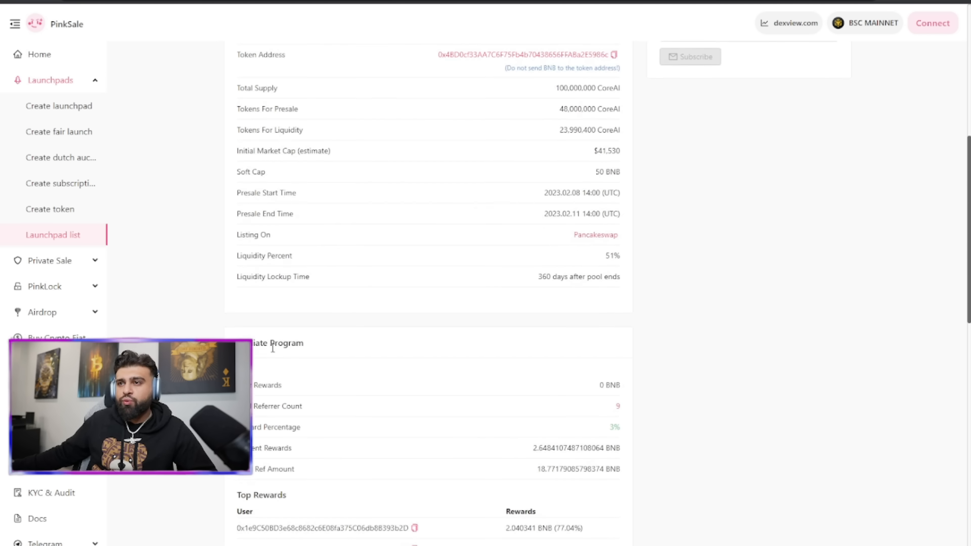
scroll("up", 3)
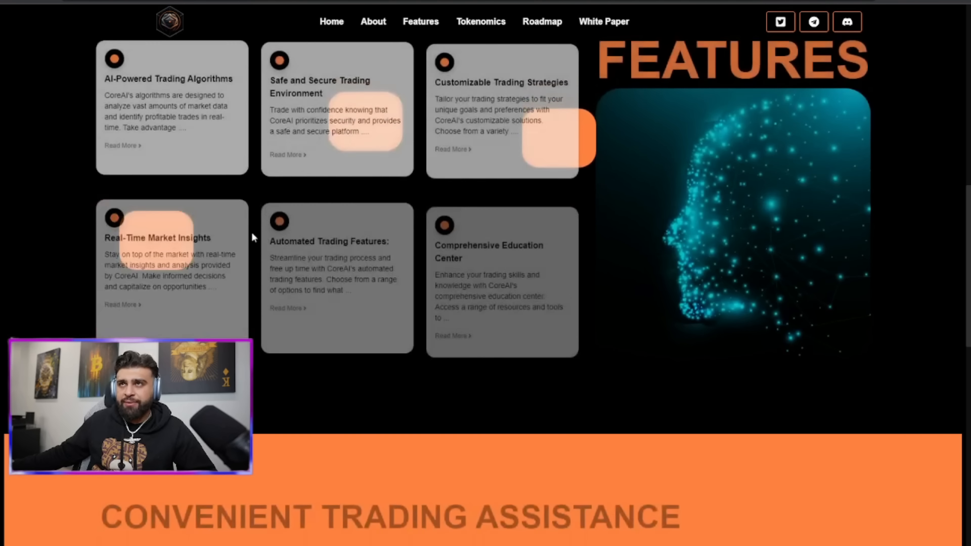
Scroll the homepage down through the trading assistance benefits section
scroll("down", 3)
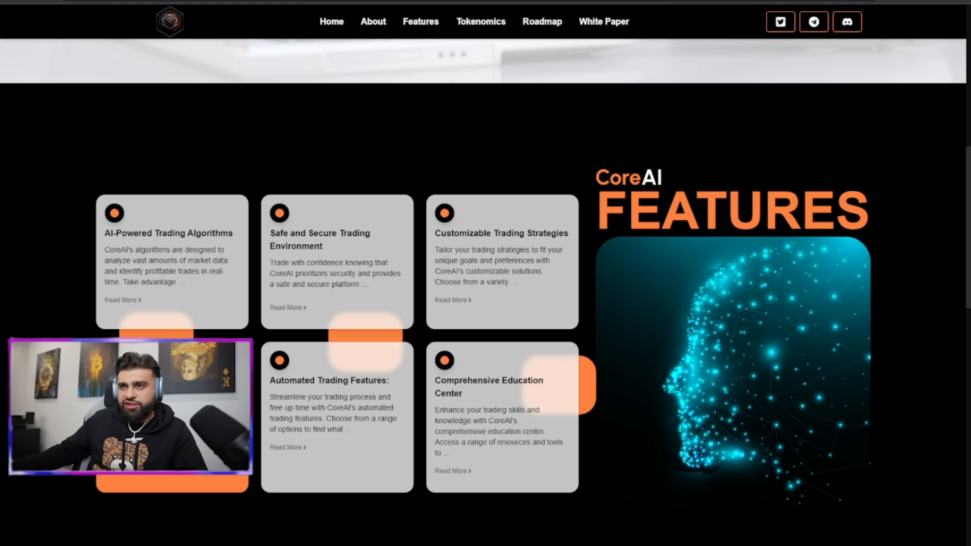
scroll("down", 3)
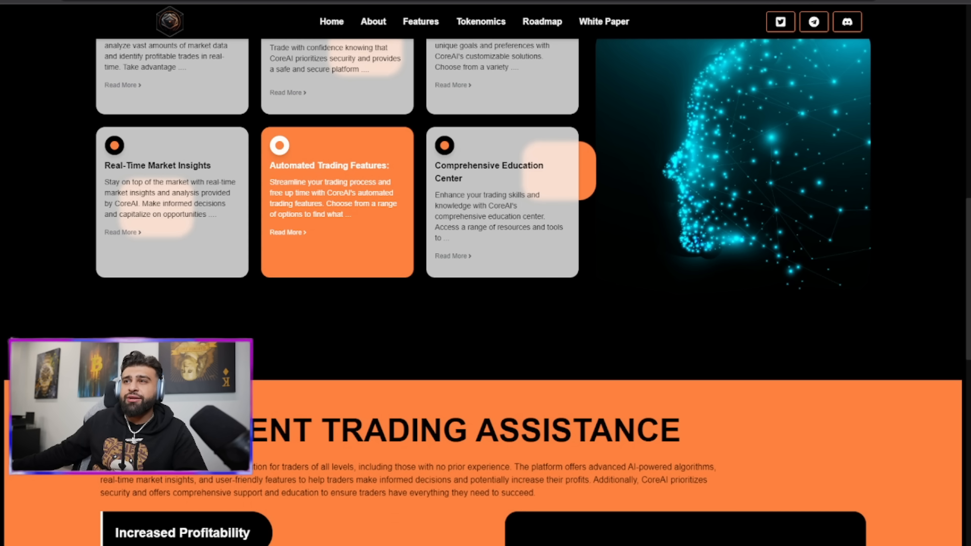
scroll("down", 3)
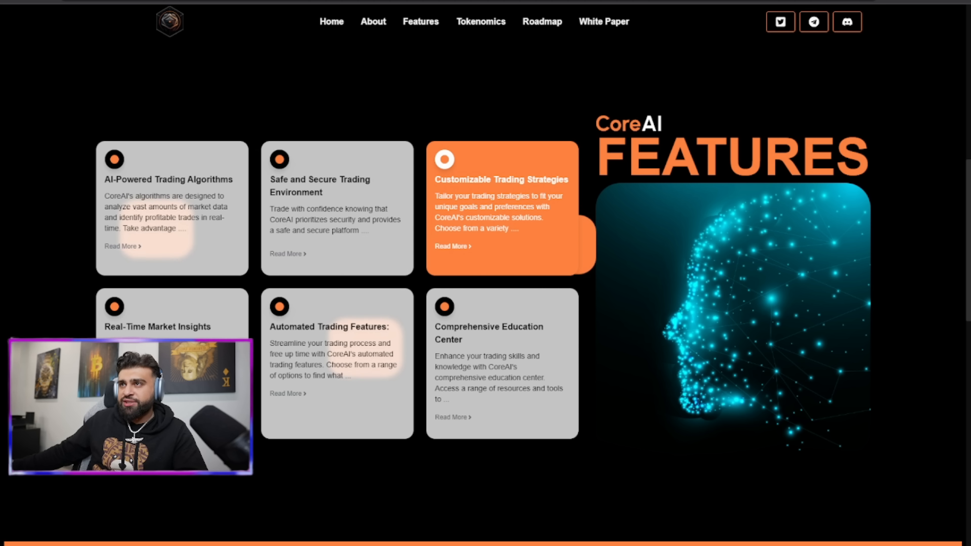
scroll("down", 3)
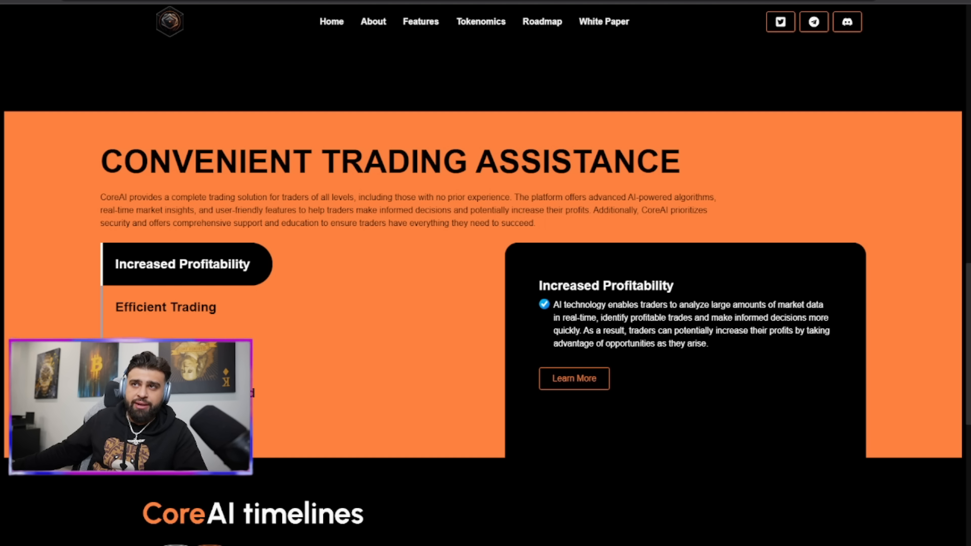
scroll("down", 3)
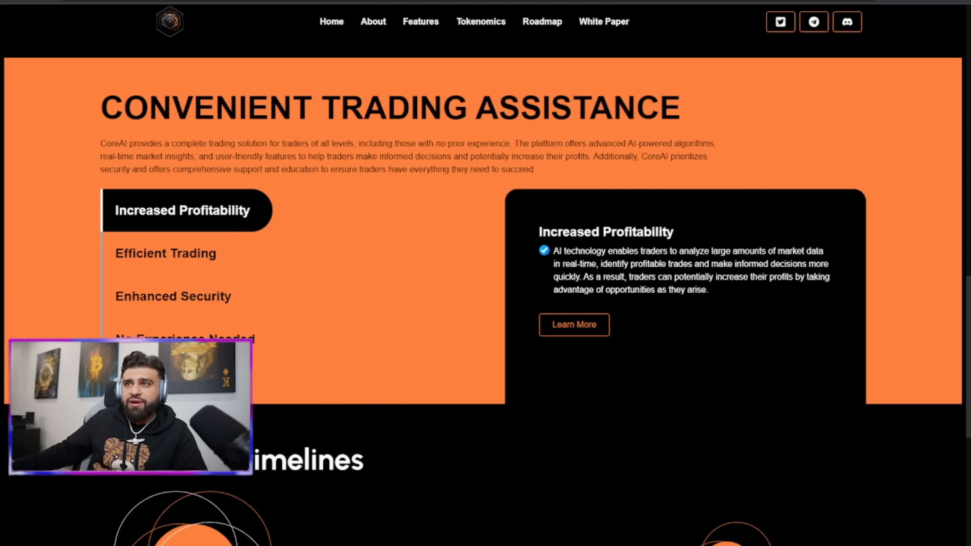
Continue down to the CoreAI timelines roadmap until Phase 2: Q1-2023 milestones show
scroll("down", 3)
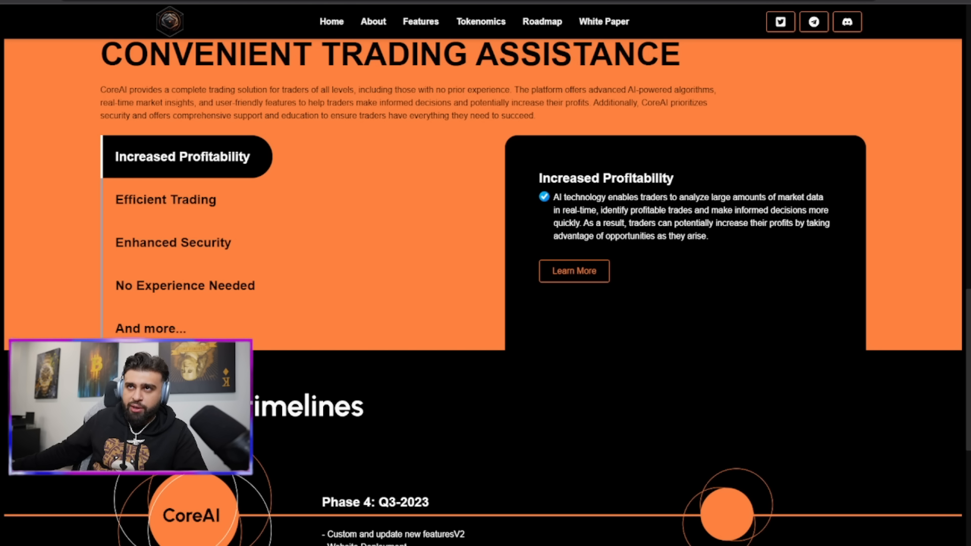
scroll("down", 3)
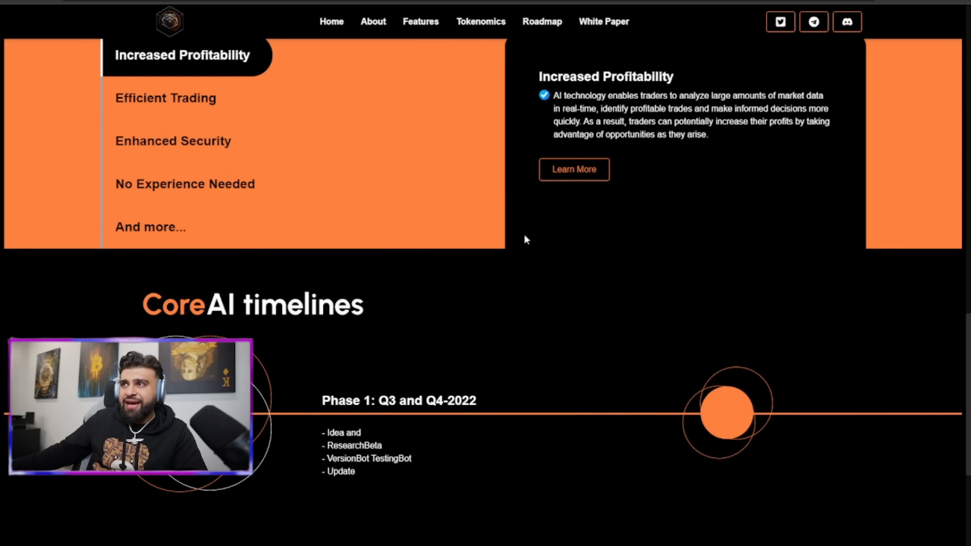
scroll("down", 3)
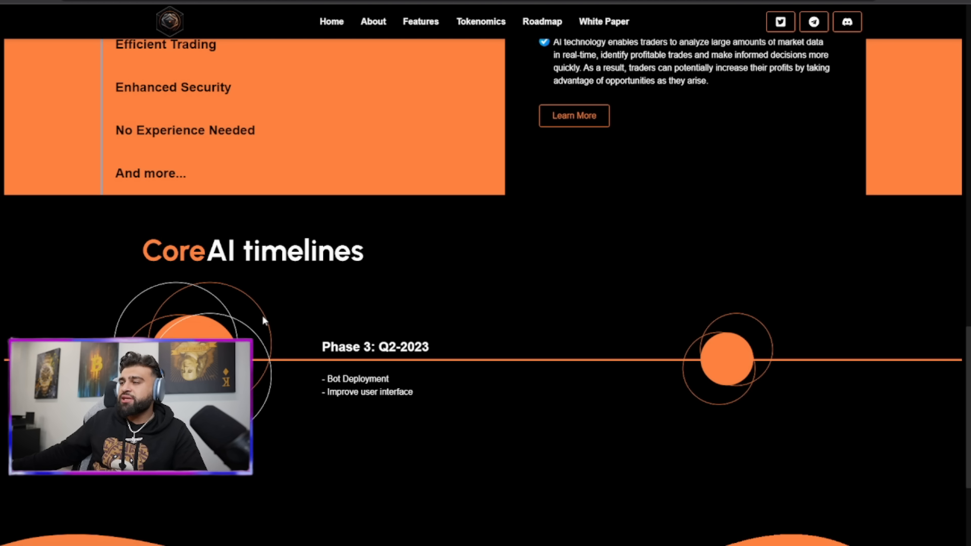
scroll("down", 3)
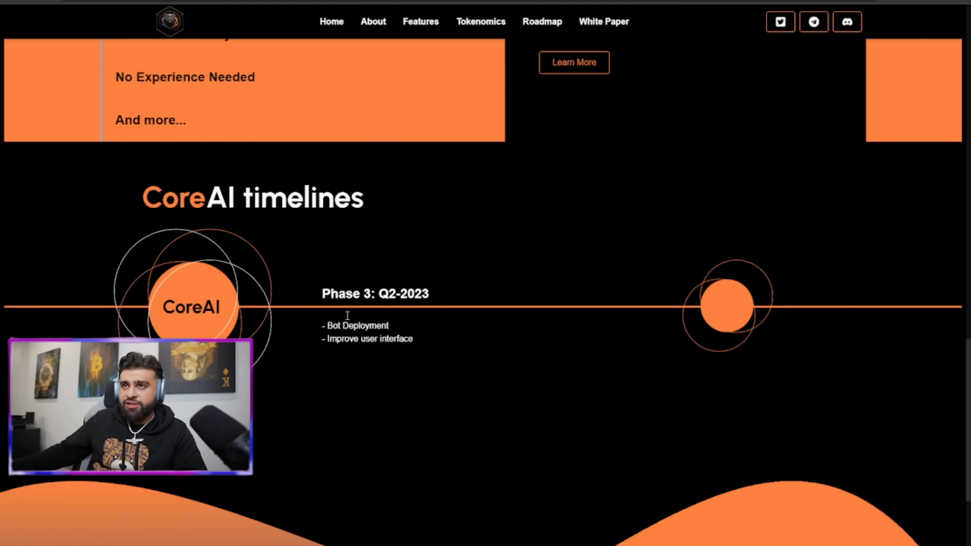
scroll("down", 3)
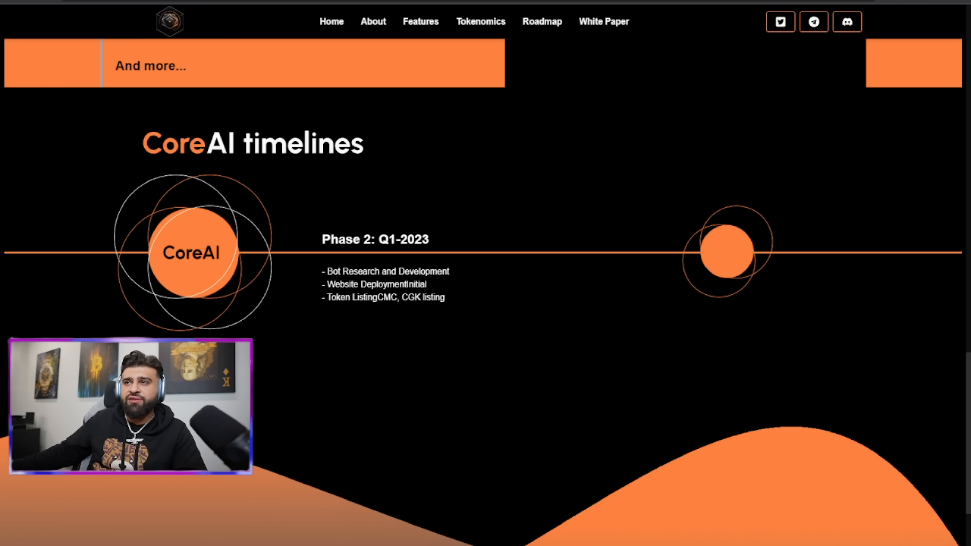
left_click(480, 22)
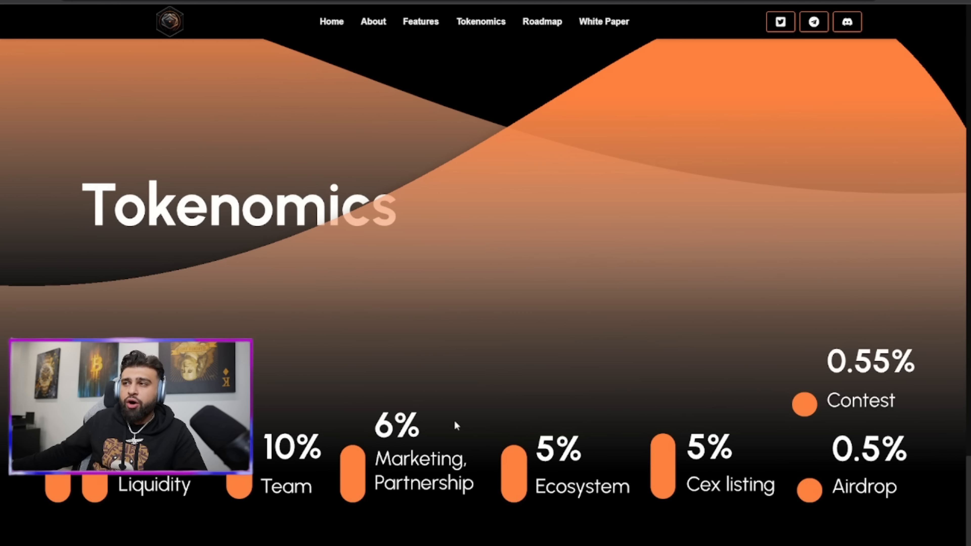
scroll("down", 3)
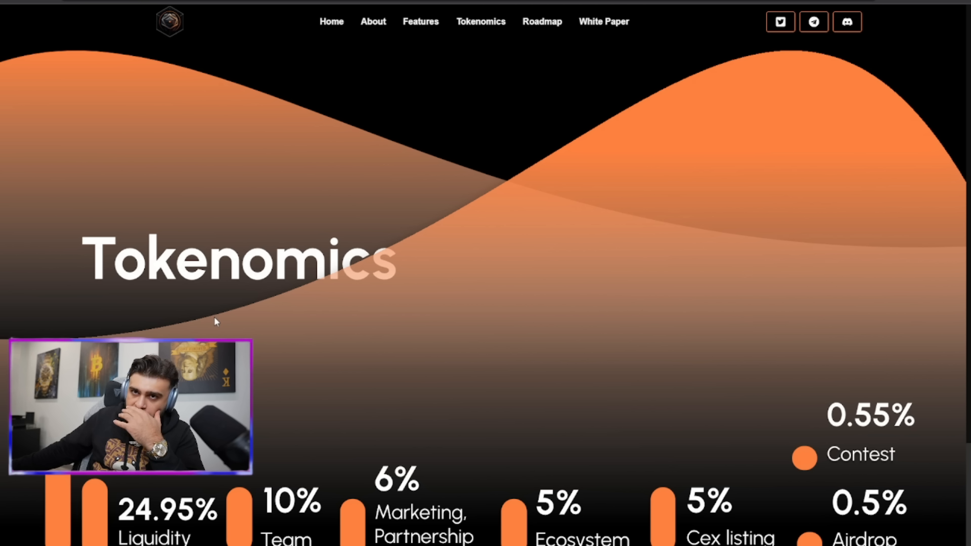
scroll("down", 3)
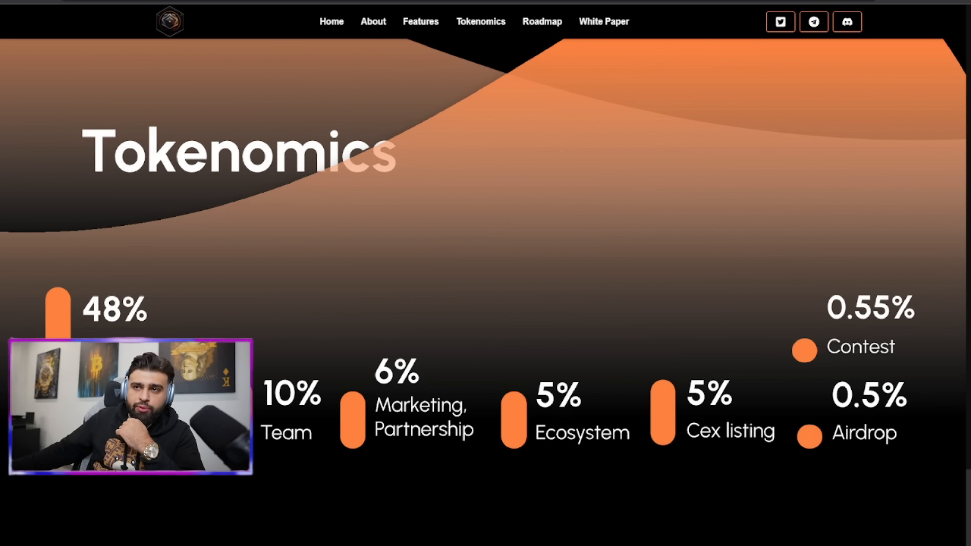
scroll("down", 3)
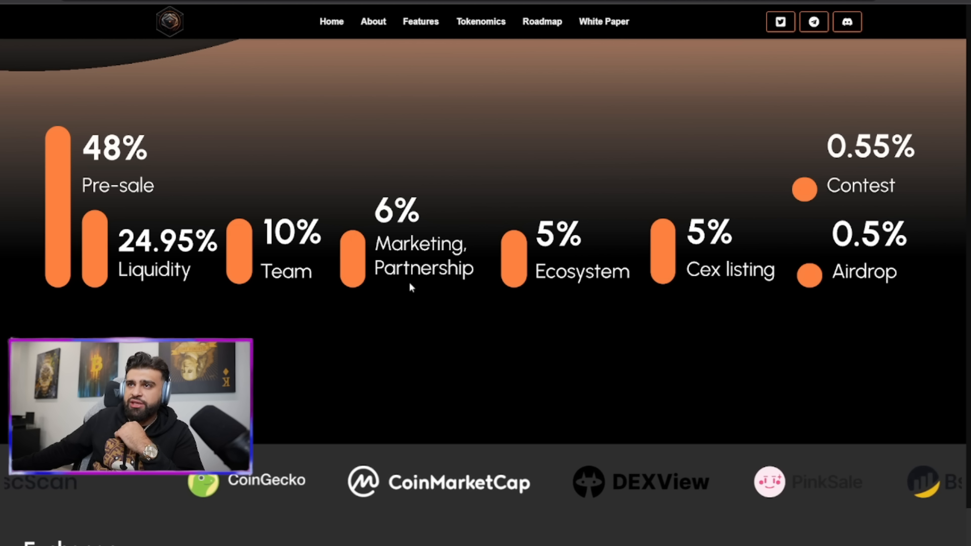
scroll("down", 3)
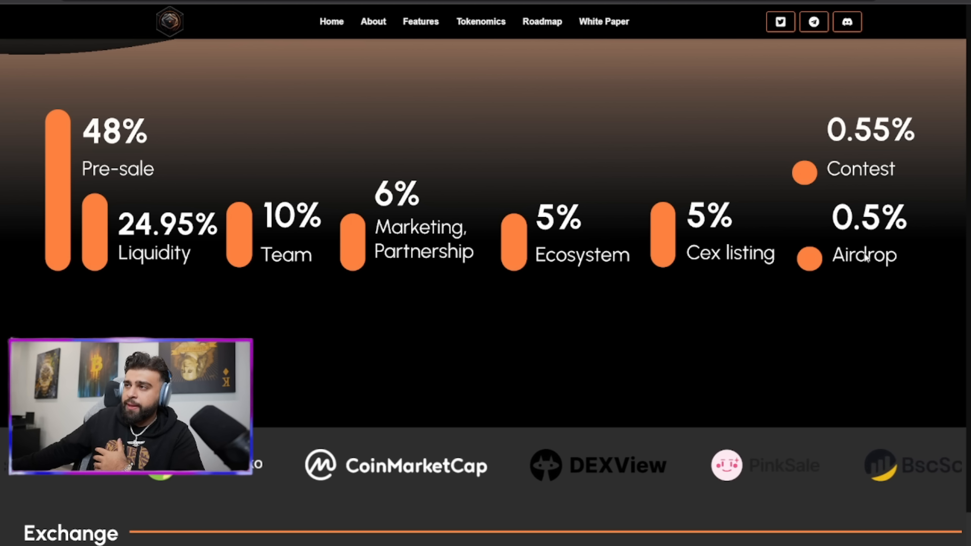
left_click(327, 22)
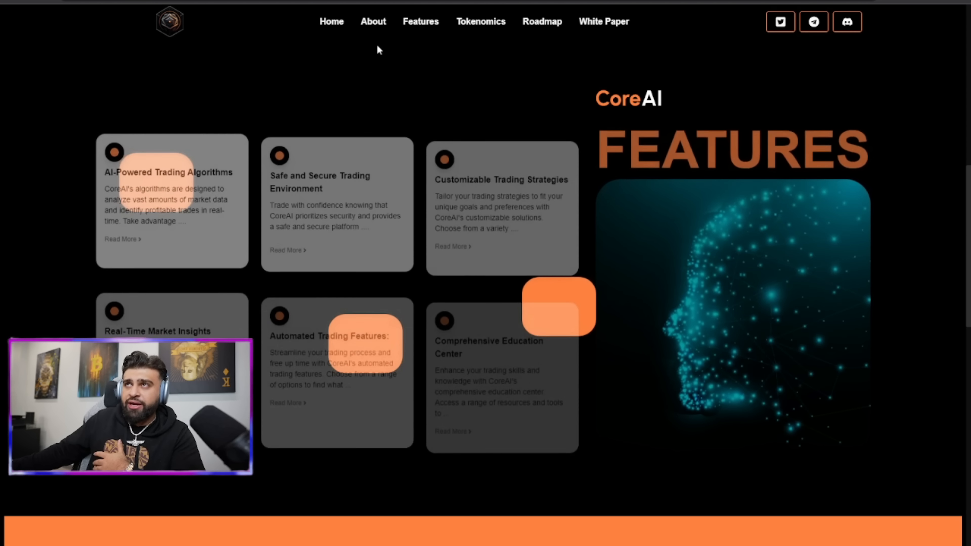
scroll("down", 3)
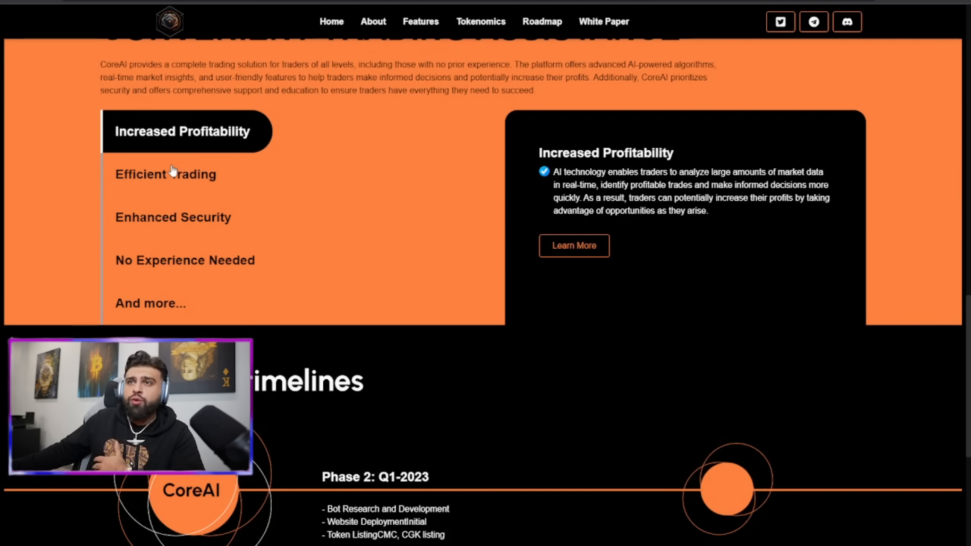
scroll("down", 3)
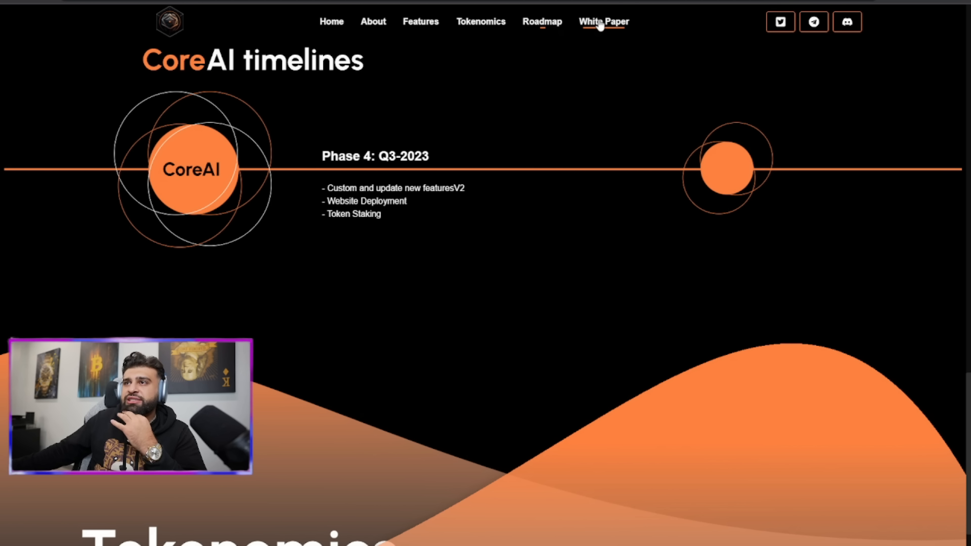
scroll("down", 3)
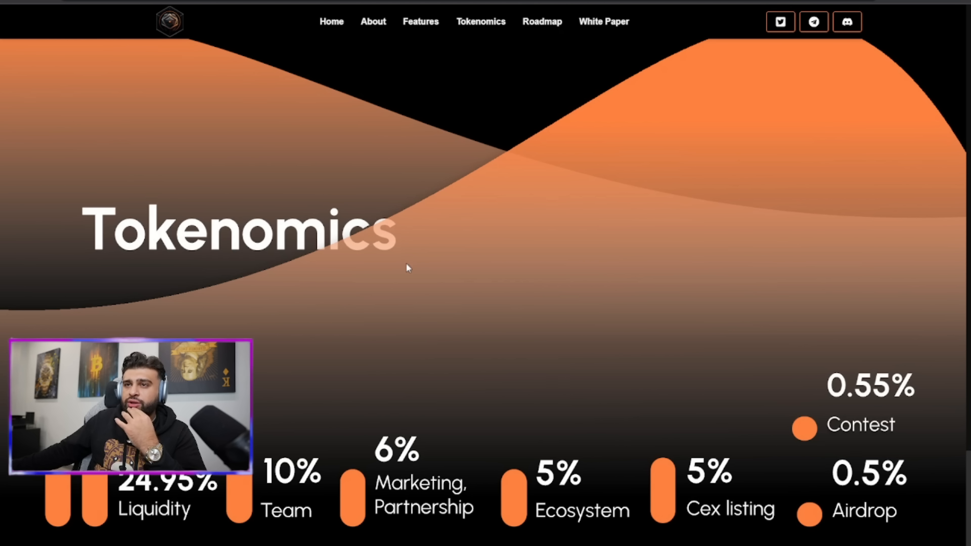
scroll("down", 3)
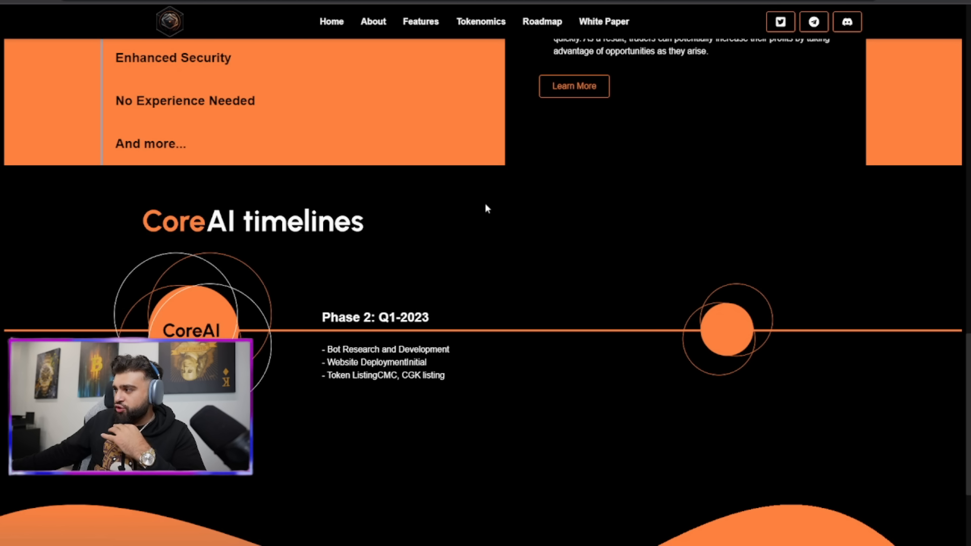
scroll("up", 3)
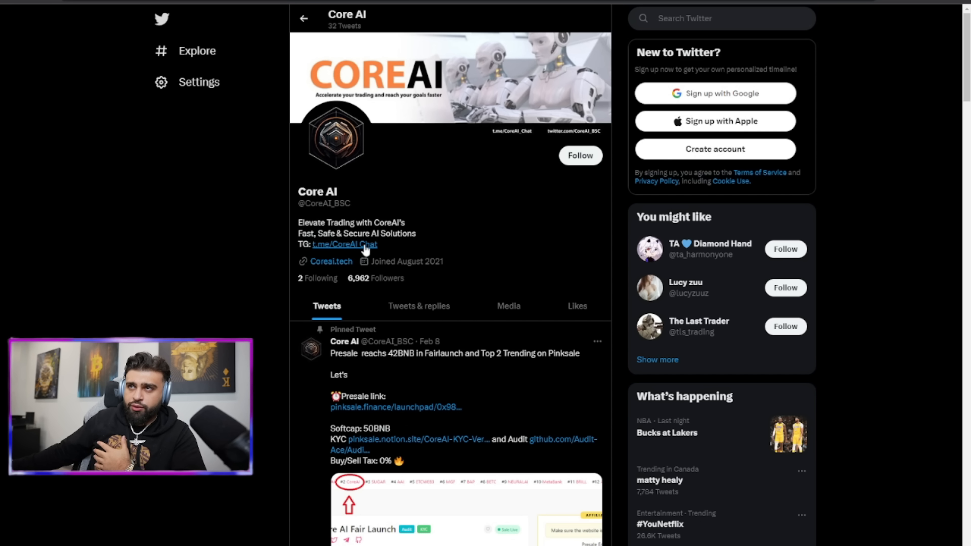
scroll("down", 3)
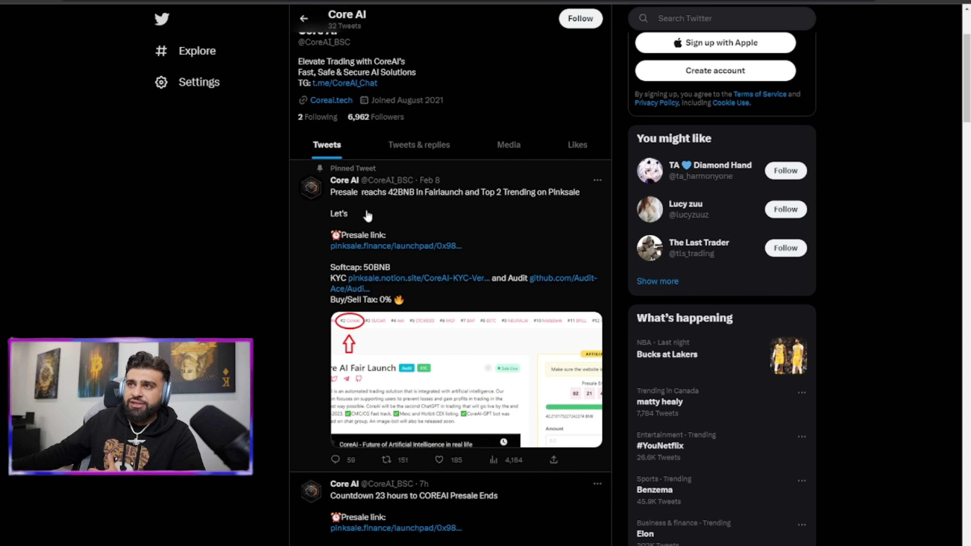
mouse_move(400, 216)
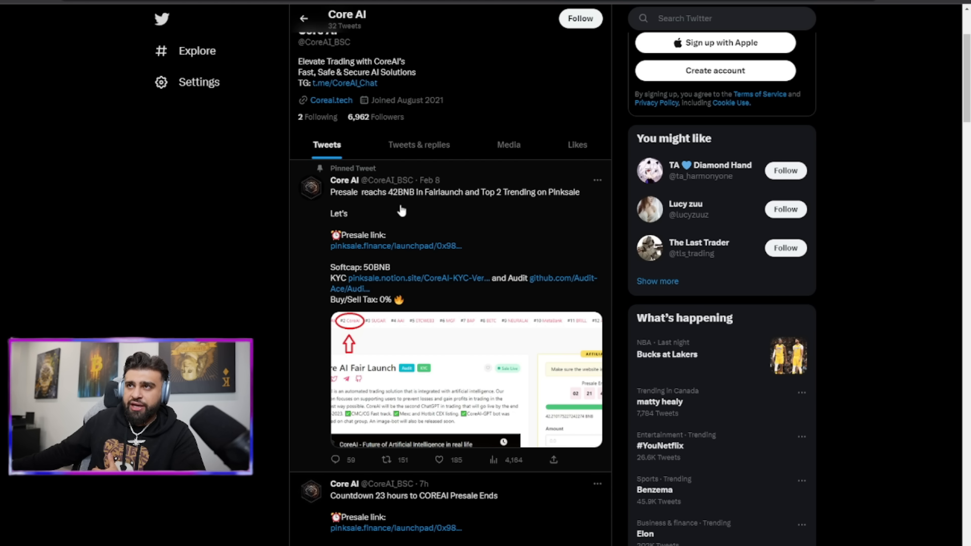
mouse_move(511, 342)
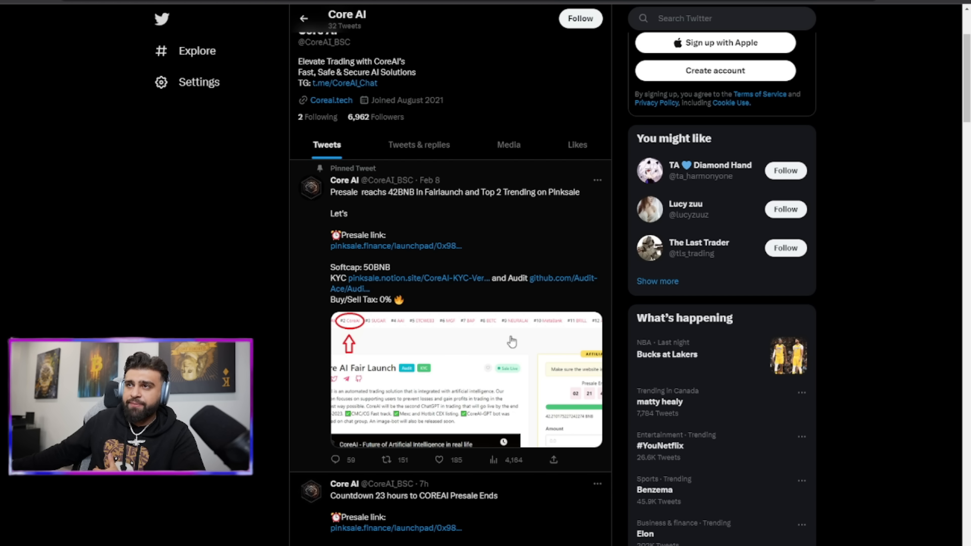
scroll("down", 3)
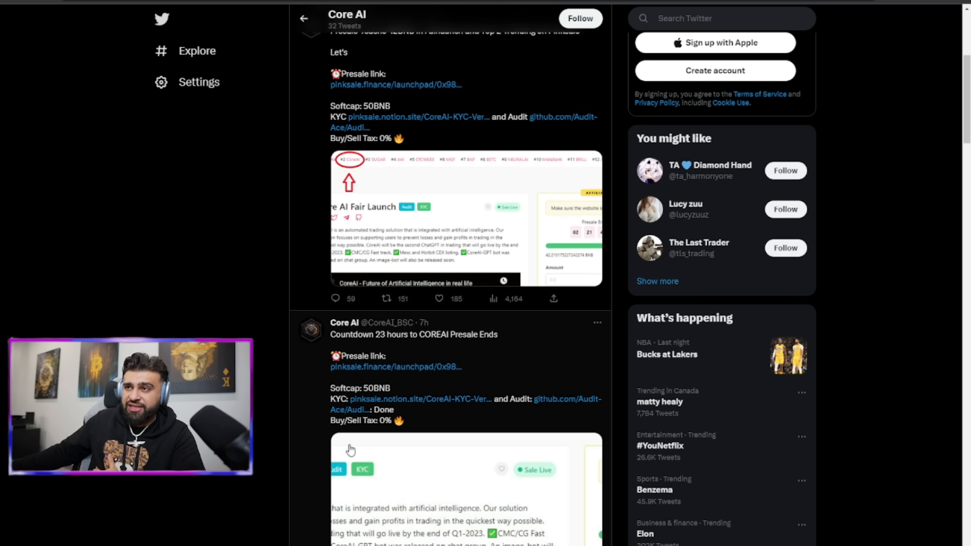
mouse_move(452, 340)
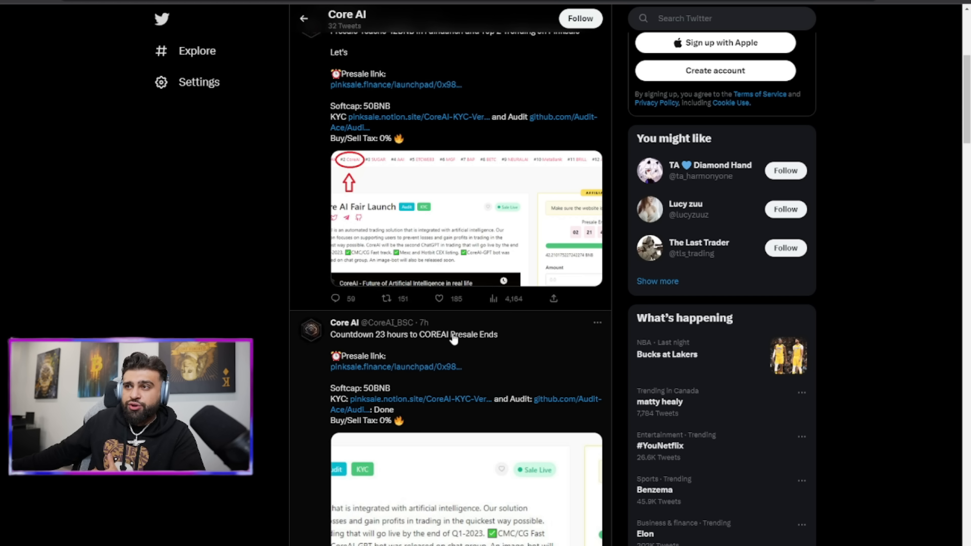
scroll("down", 3)
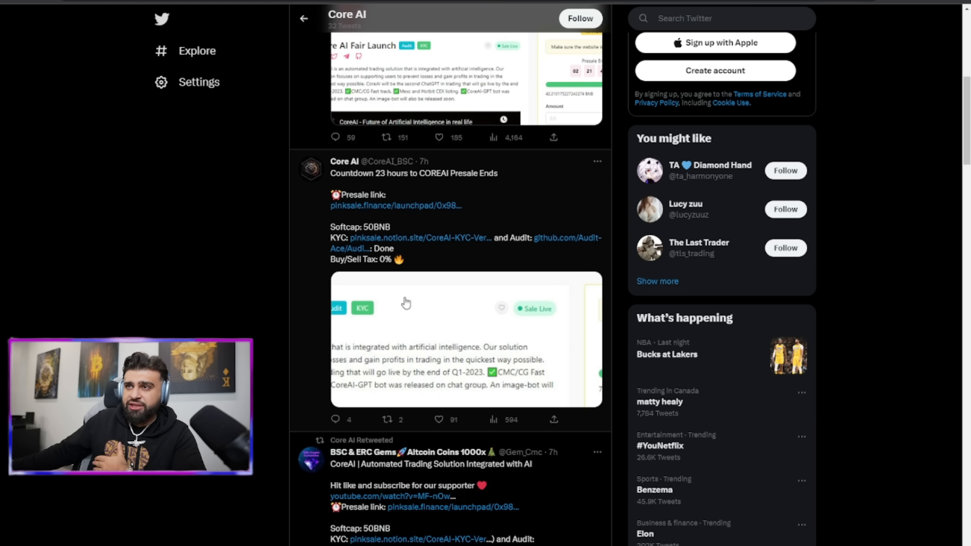
scroll("down", 3)
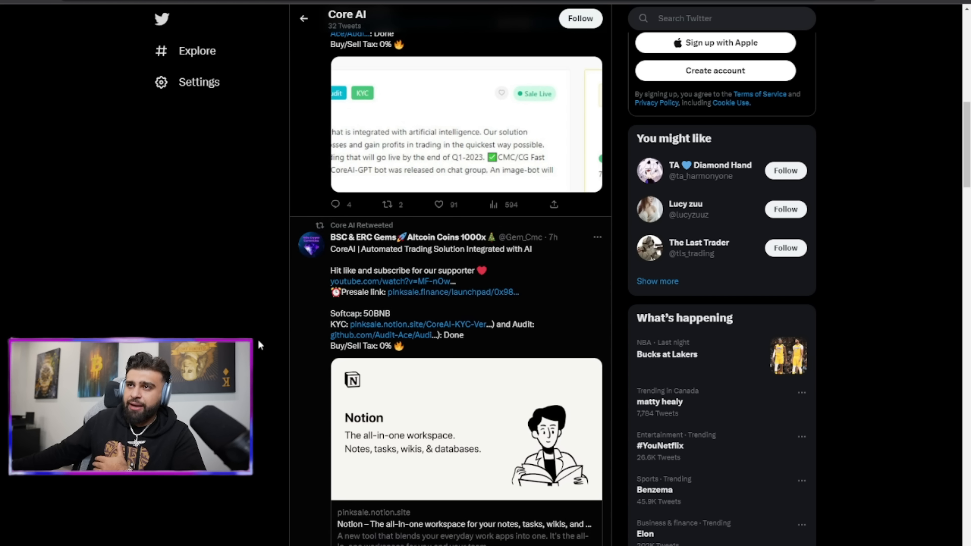
Back on the CoreAI site, scroll down to the Tokenomics allocation breakdown
scroll("down", 3)
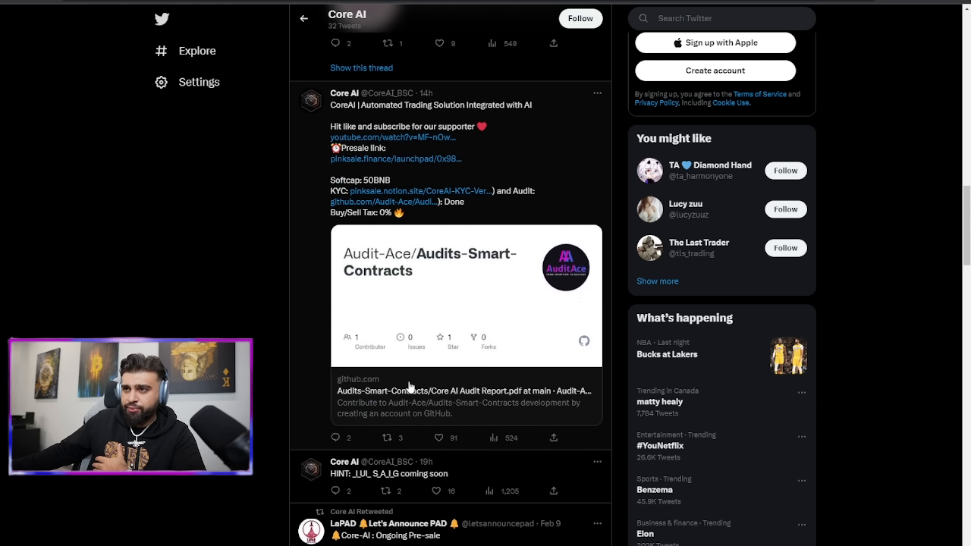
scroll("down", 3)
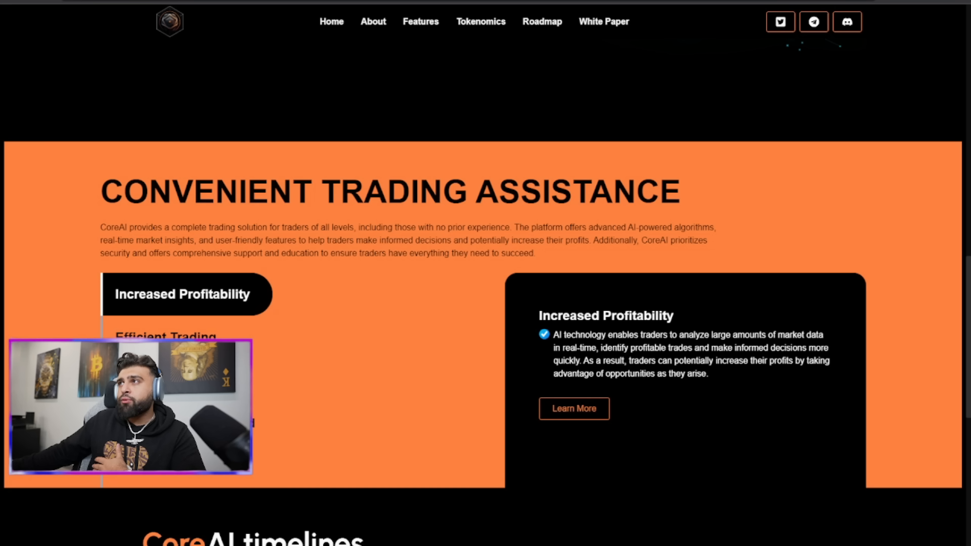
scroll("down", 3)
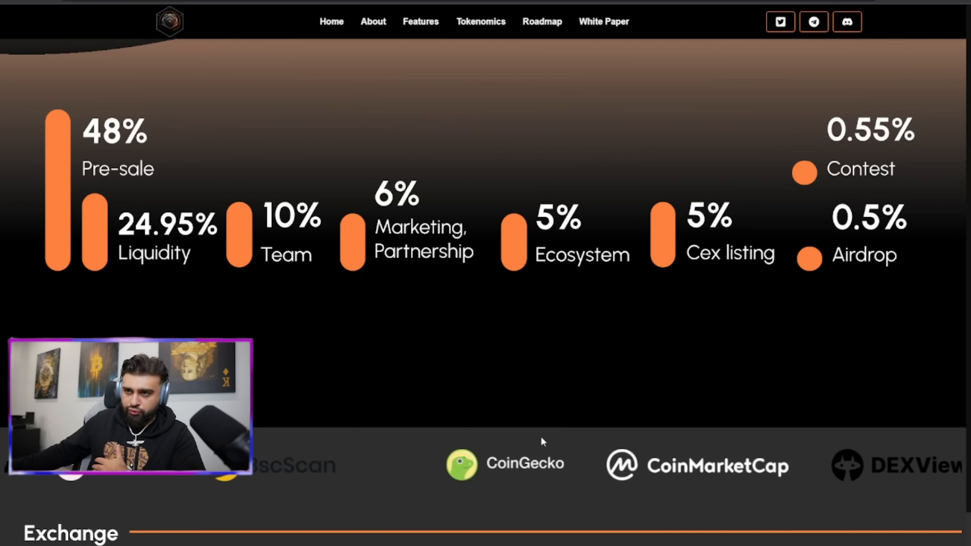